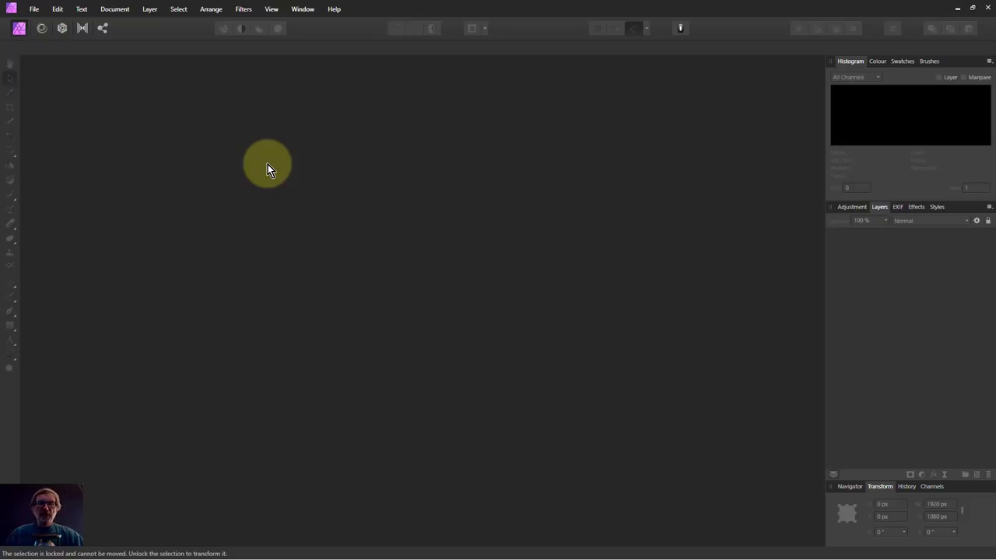
pyautogui.moveTo(269, 185)
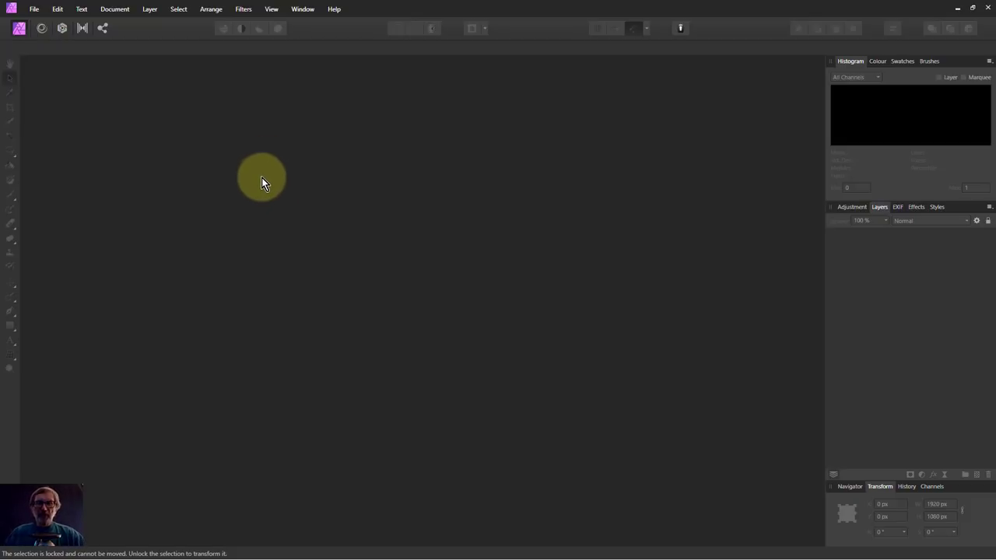
pyautogui.moveTo(243, 150)
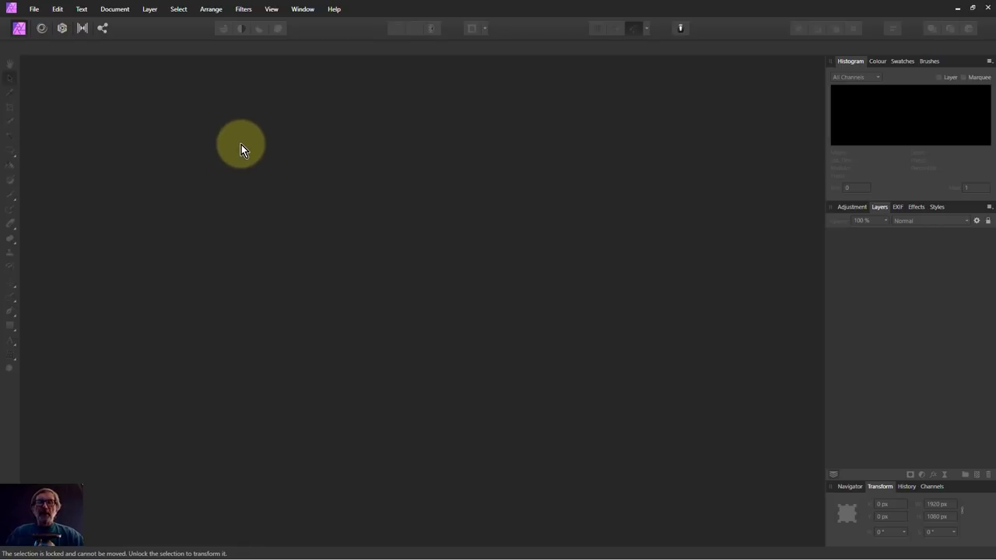
# Create a new portrait A4 print document, changing the DPI from 300 to 50.
pyautogui.moveTo(241, 143); pyautogui.dragTo(206, 210)
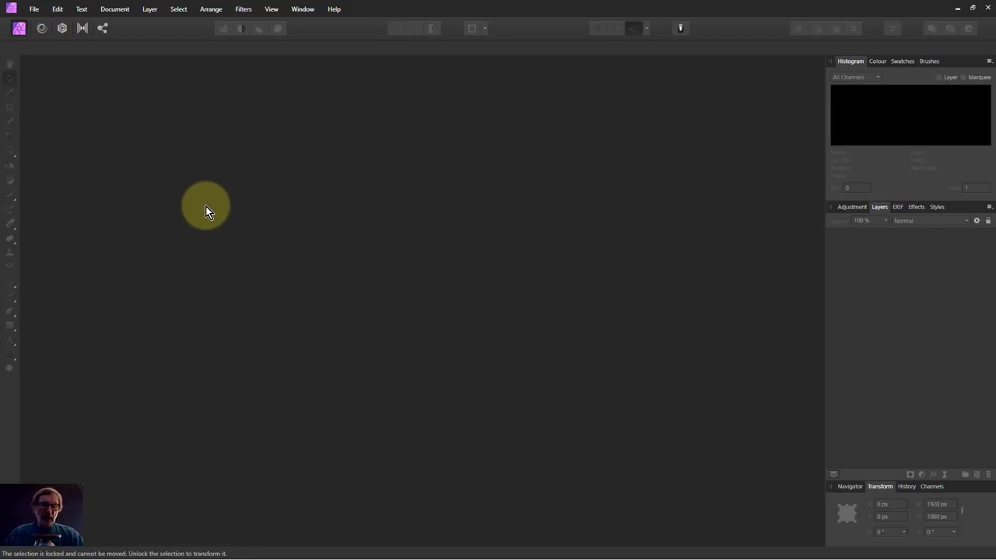
pyautogui.moveTo(206, 206); pyautogui.dragTo(253, 218)
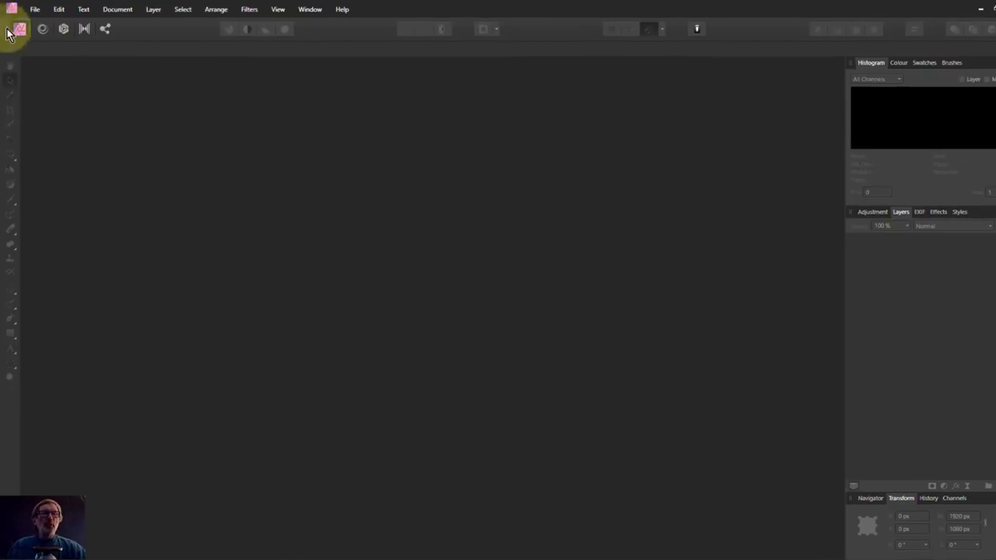
pyautogui.click(35, 8)
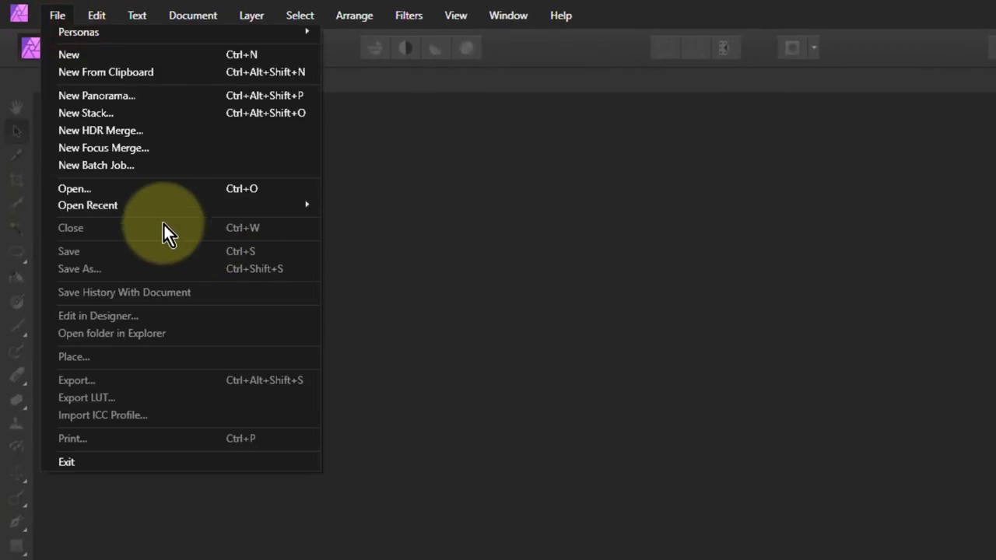
pyautogui.click(69, 54)
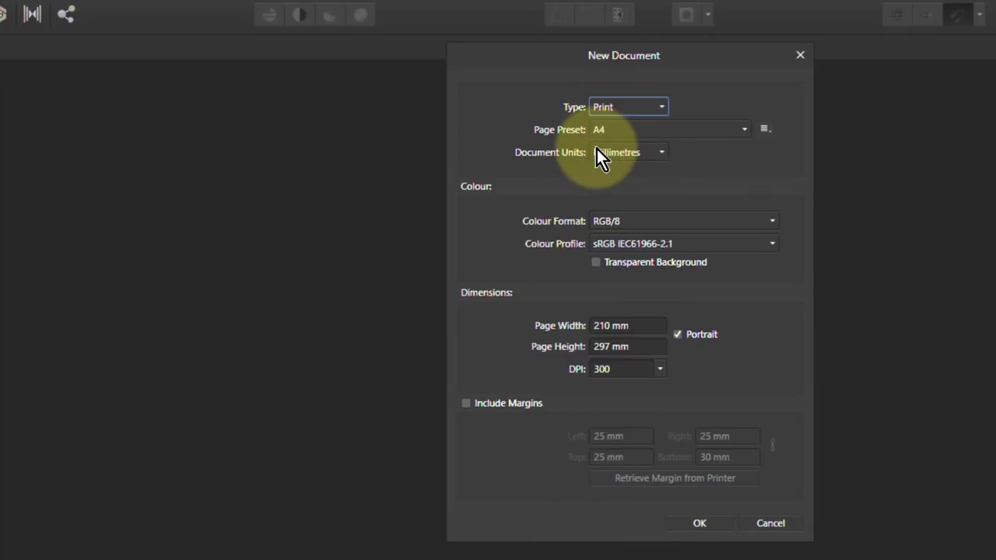
pyautogui.moveTo(629, 377)
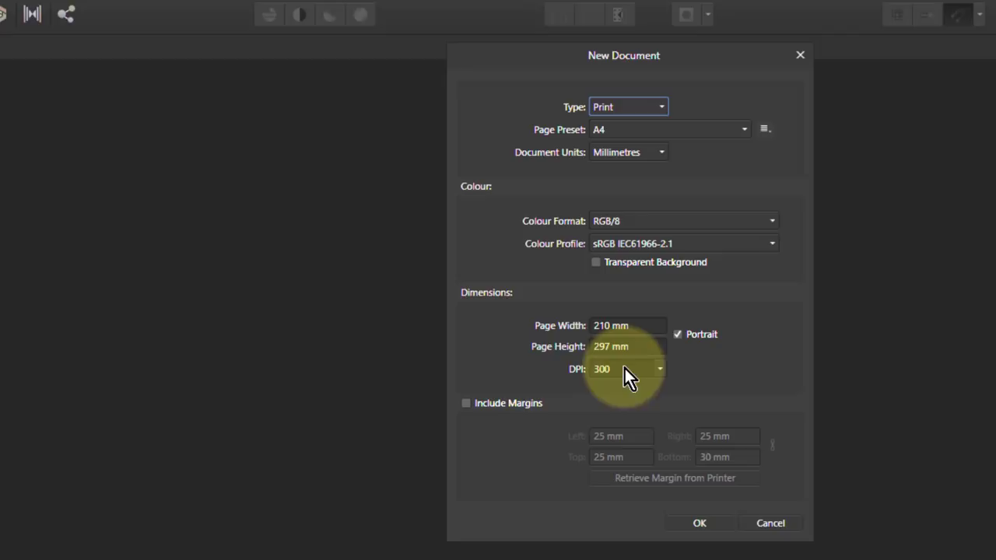
pyautogui.tripleClick(621, 369)
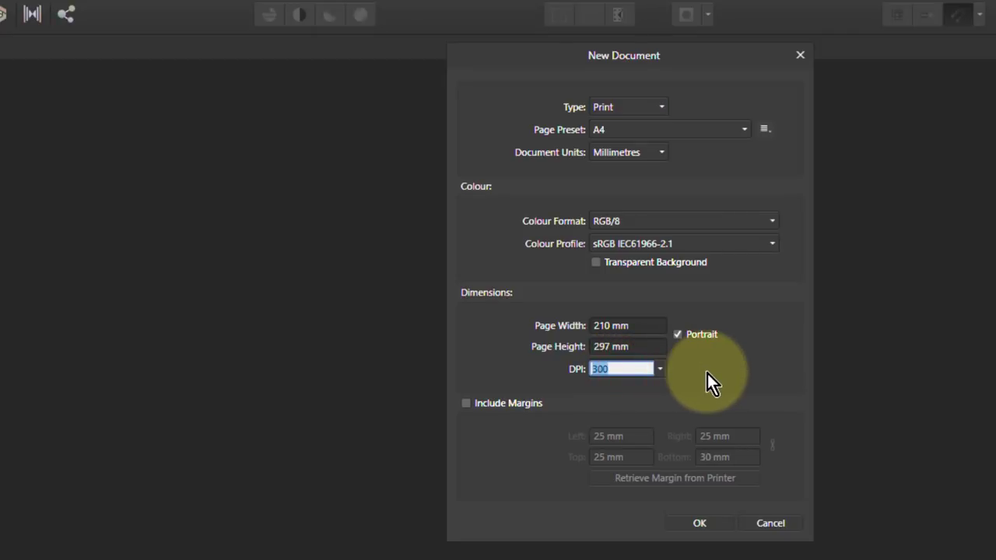
pyautogui.press('Delete')
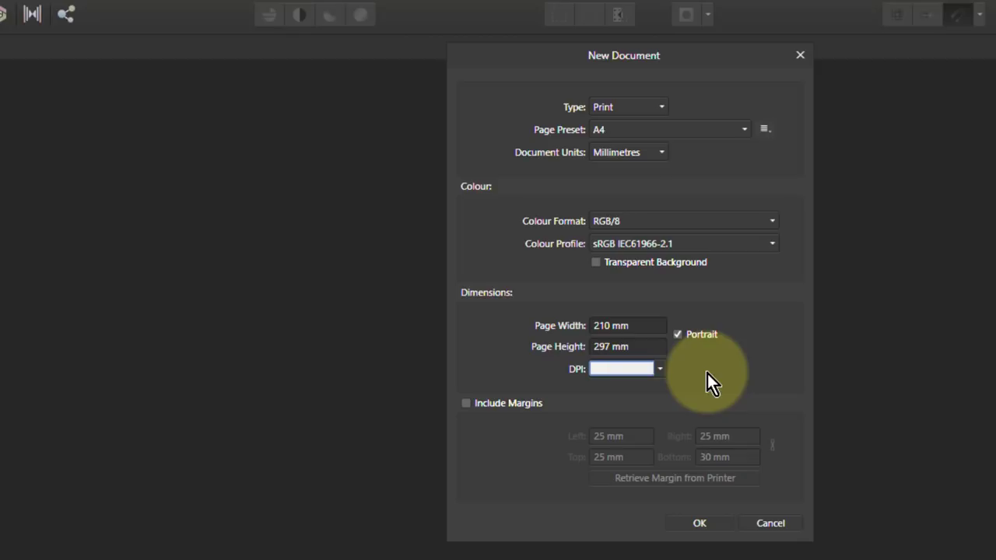
pyautogui.write('50')
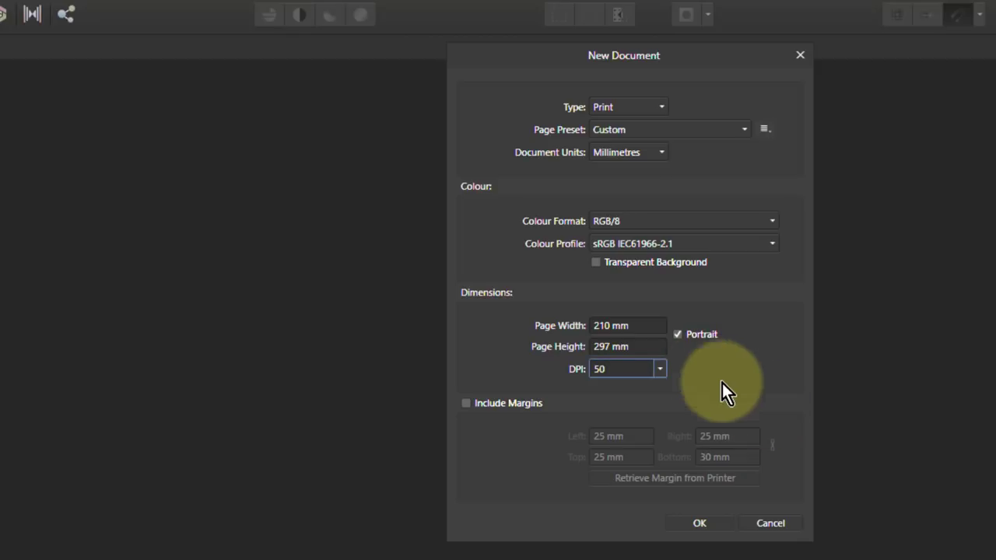
pyautogui.click(699, 522)
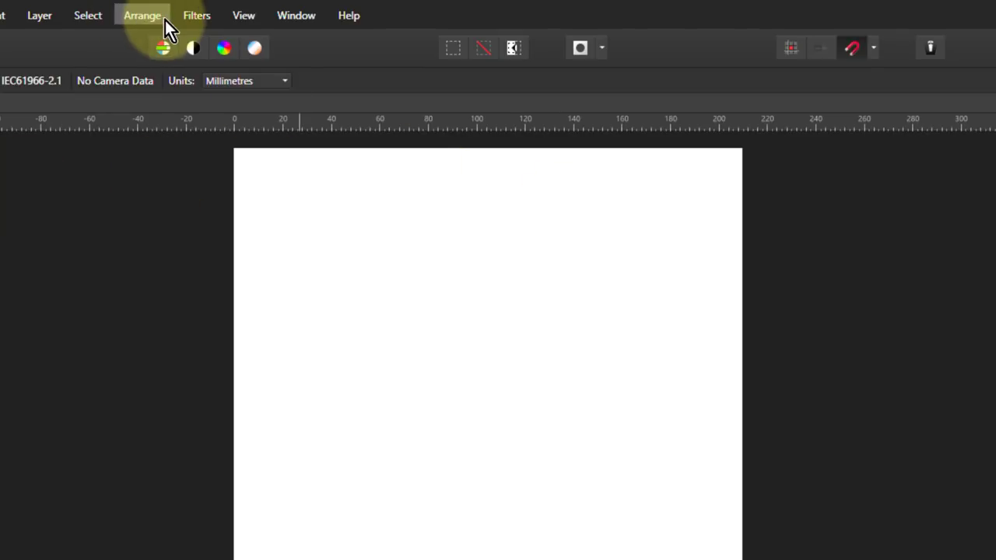
# Open the Stock panel and list its sources (Unsplash, Pexels, Pixabay), keeping Unsplash.
pyautogui.click(243, 15)
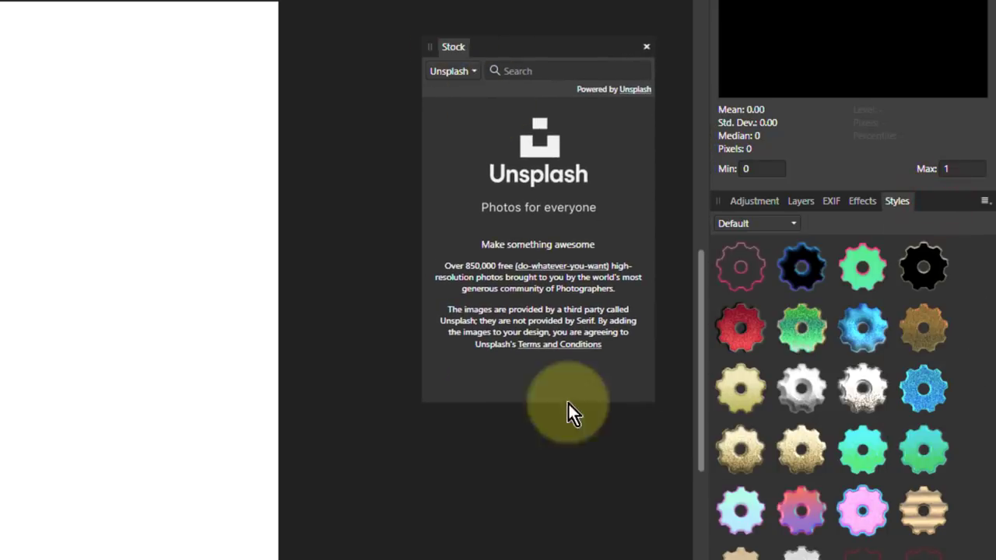
pyautogui.click(800, 201)
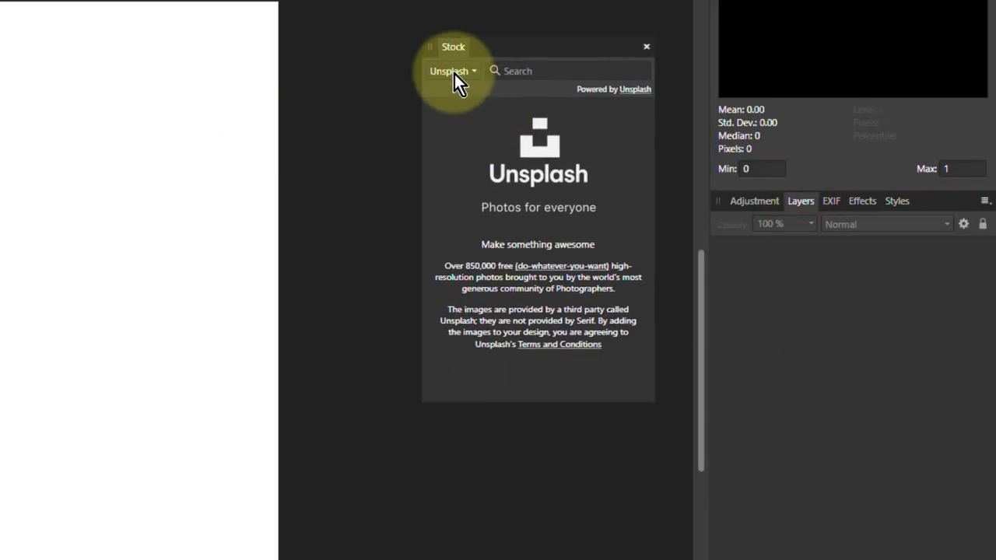
pyautogui.click(451, 71)
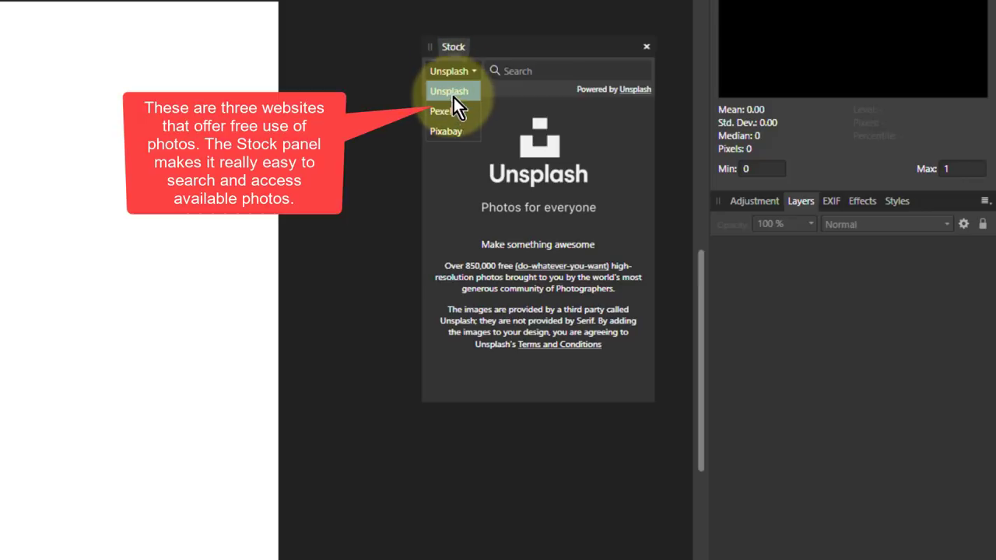
pyautogui.moveTo(451, 148)
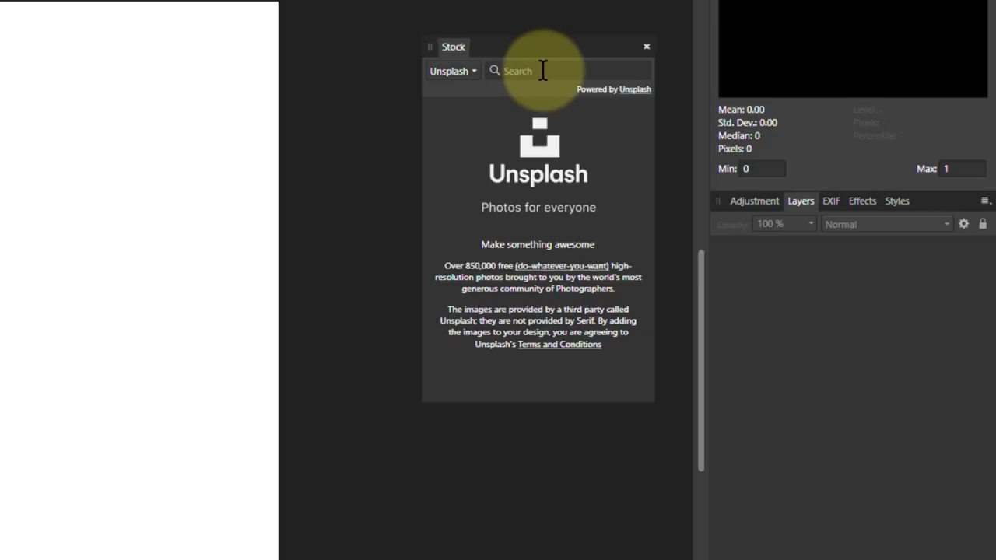
pyautogui.moveTo(510, 113)
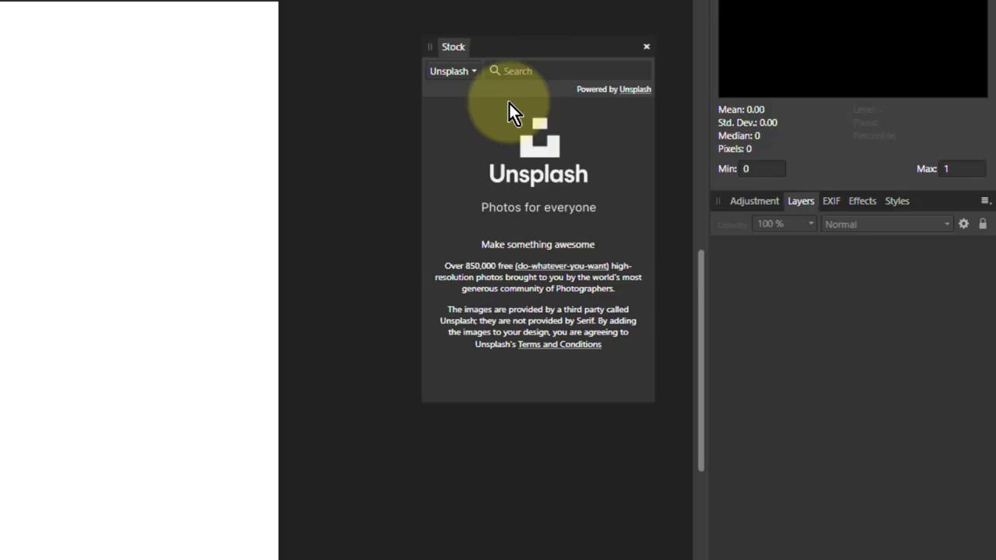
# Search Unsplash stock for 'mountains' and drag a snowy mountain result onto the page.
pyautogui.write('mountains')
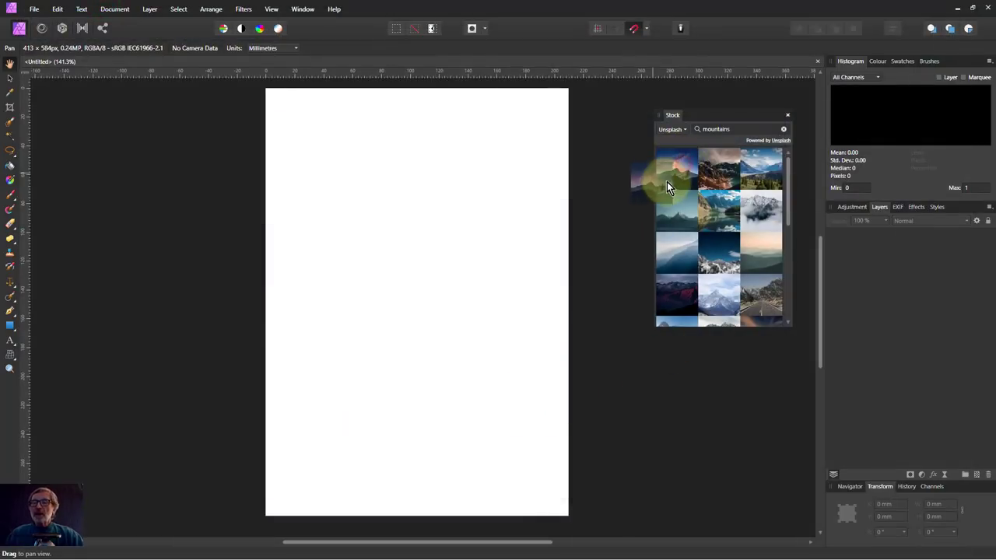
pyautogui.moveTo(677, 167); pyautogui.dragTo(411, 295)
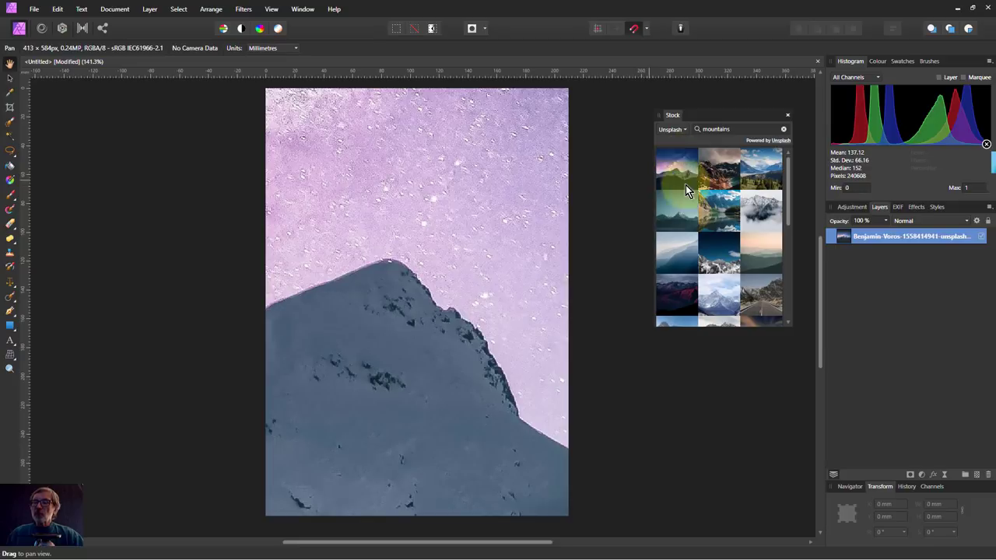
pyautogui.moveTo(120, 109)
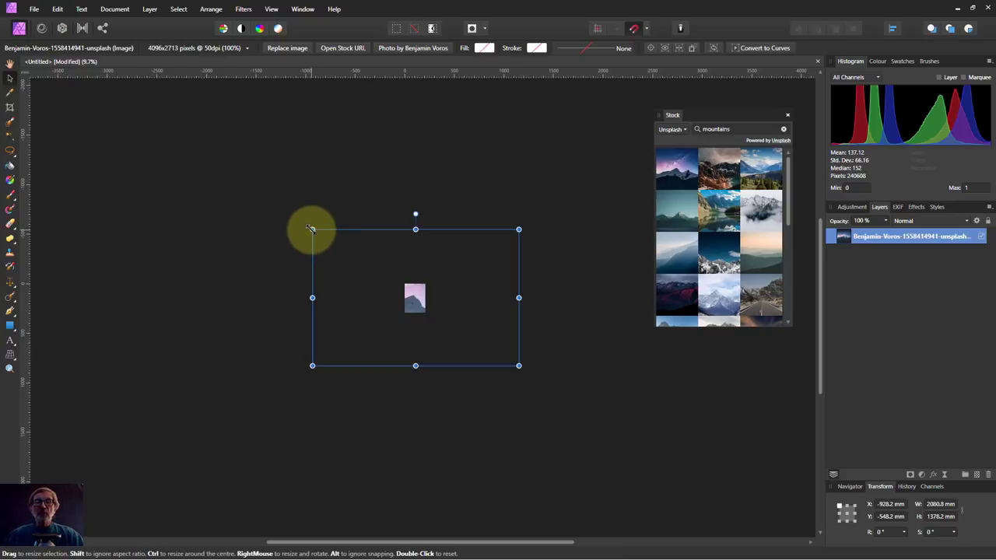
pyautogui.moveTo(311, 228); pyautogui.dragTo(360, 260)
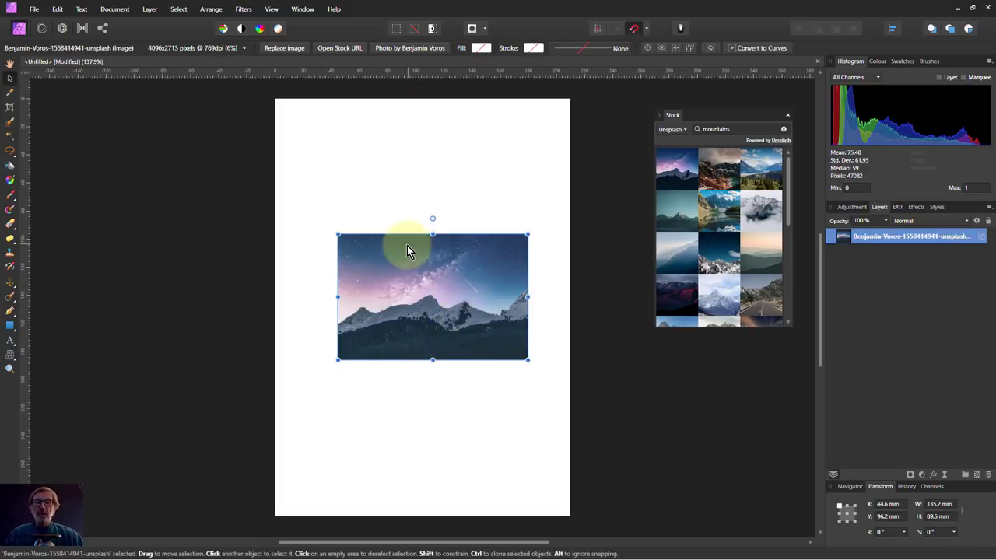
pyautogui.moveTo(337, 235); pyautogui.dragTo(327, 225)
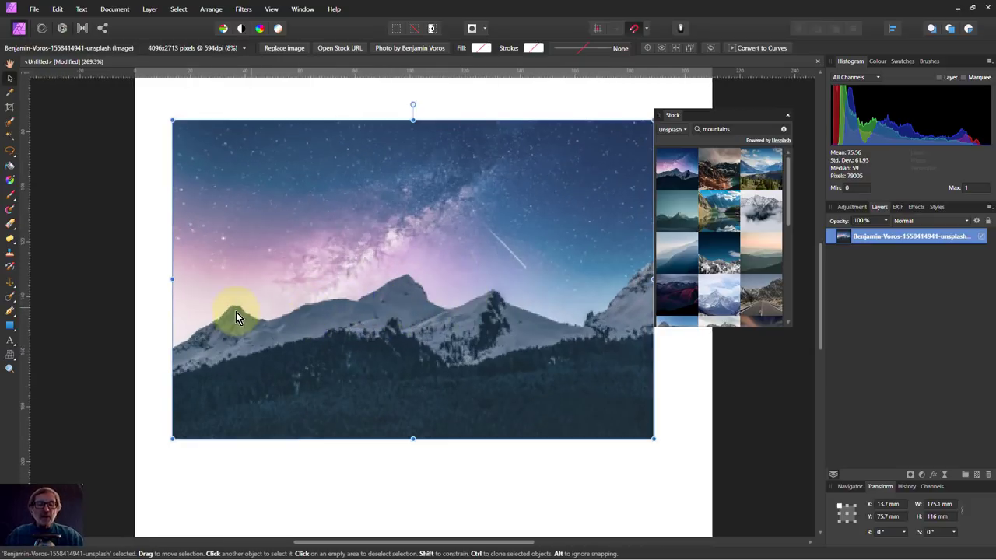
pyautogui.moveTo(590, 336)
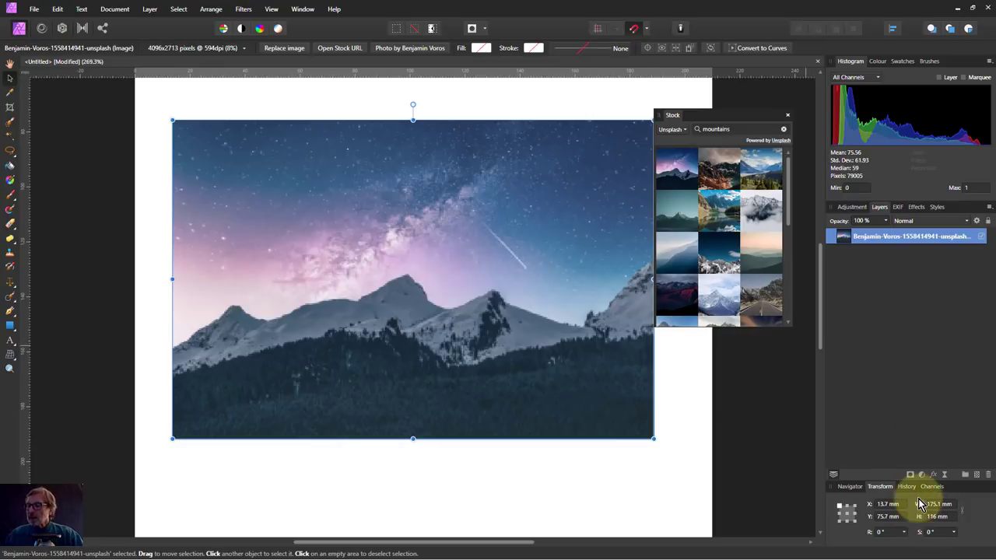
pyautogui.moveTo(607, 278)
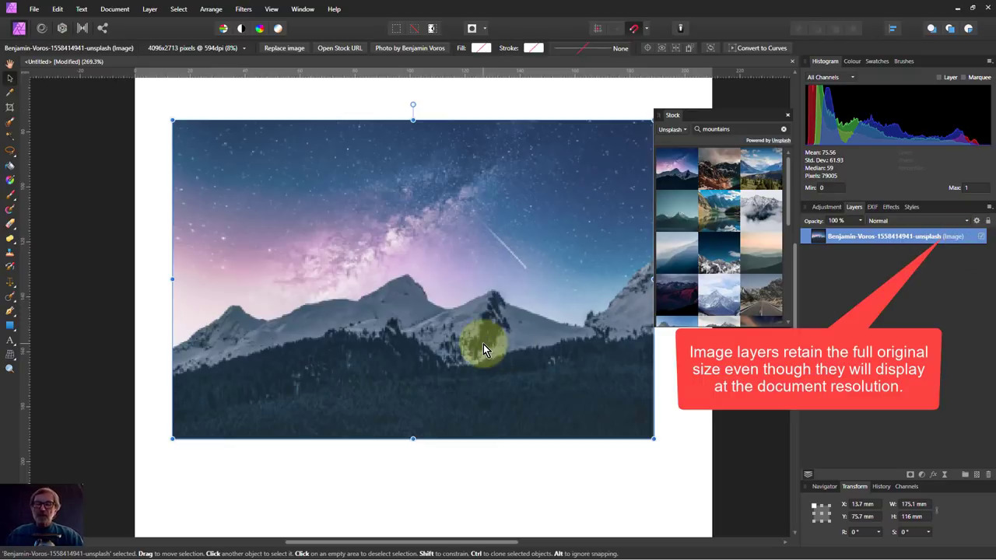
pyautogui.moveTo(444, 262)
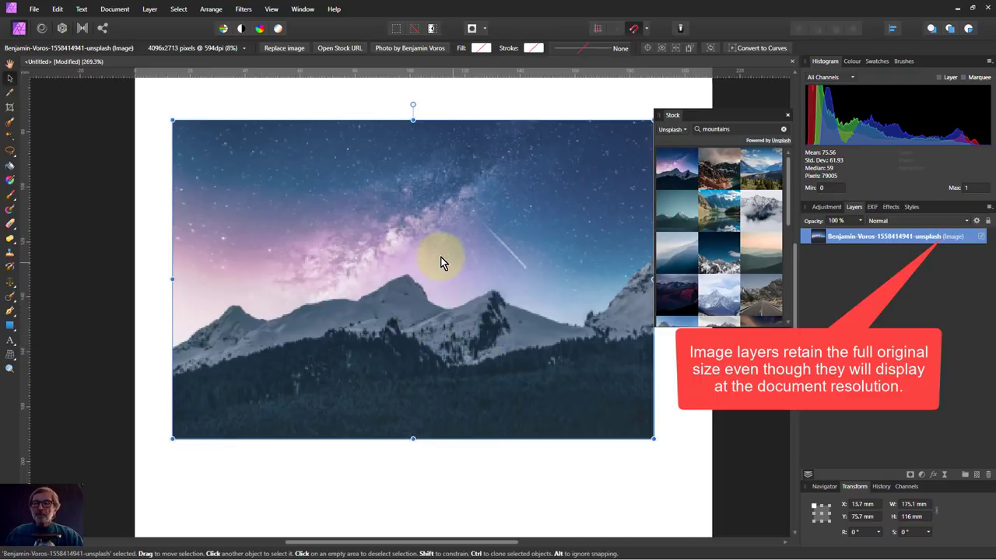
# Rasterise the starry mountain image layer into a pixel layer from its context menu.
pyautogui.rightClick(444, 263)
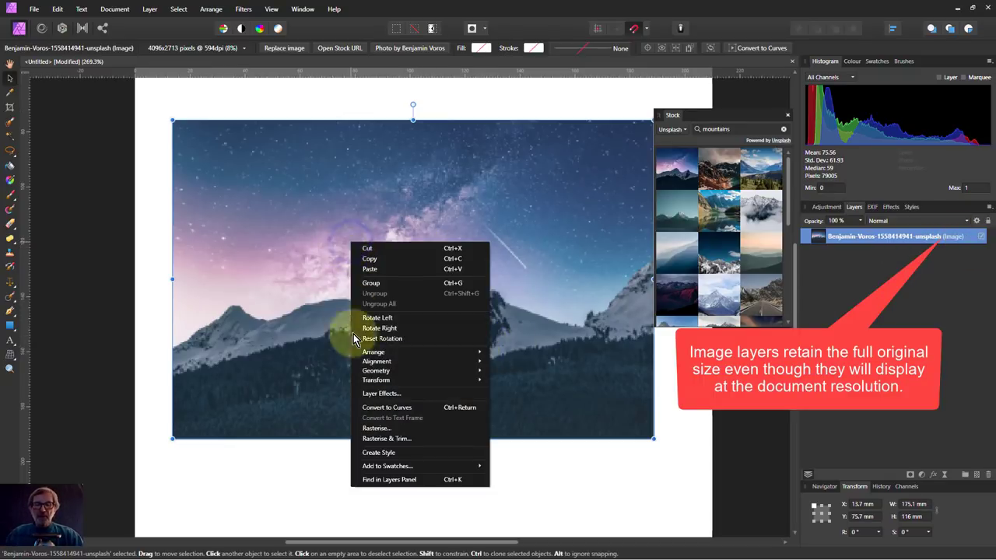
pyautogui.click(376, 427)
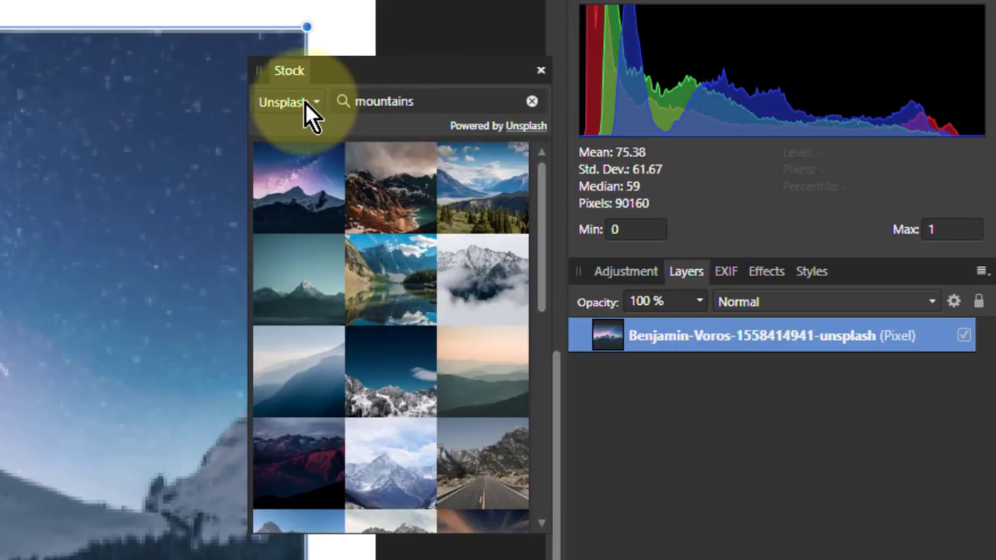
# Switch the stock source to Pixabay, then Pexels, and enter 'mountains' as the search.
pyautogui.click(289, 101)
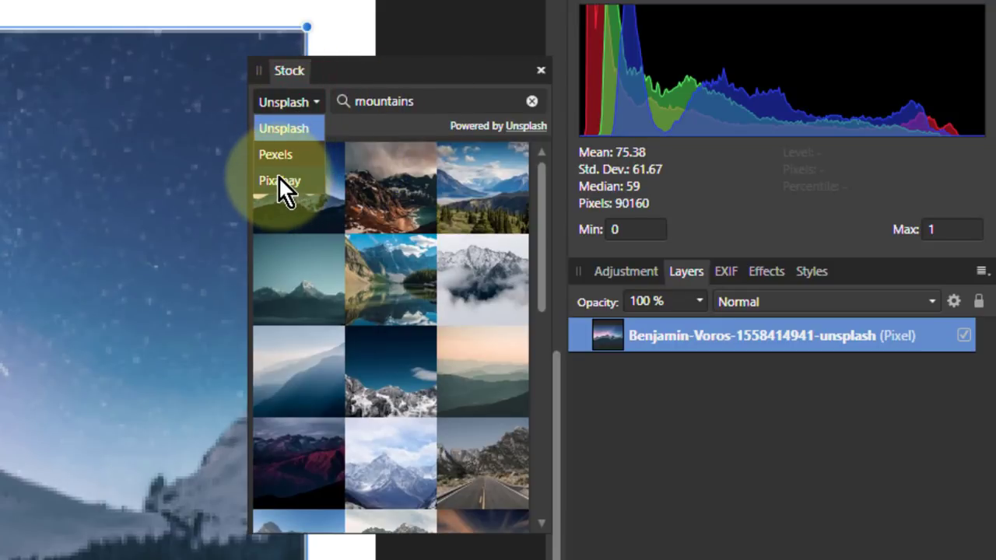
pyautogui.click(279, 180)
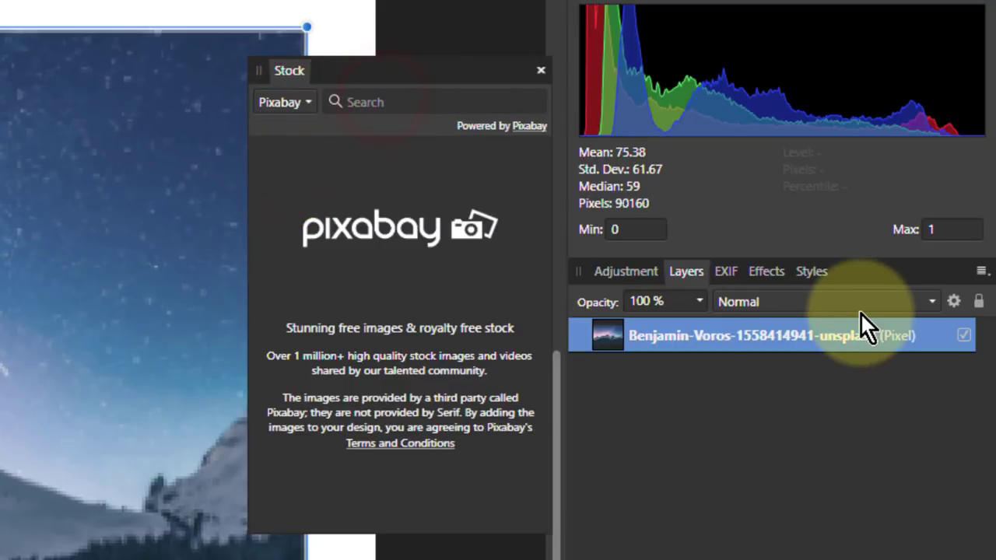
pyautogui.write('mountains')
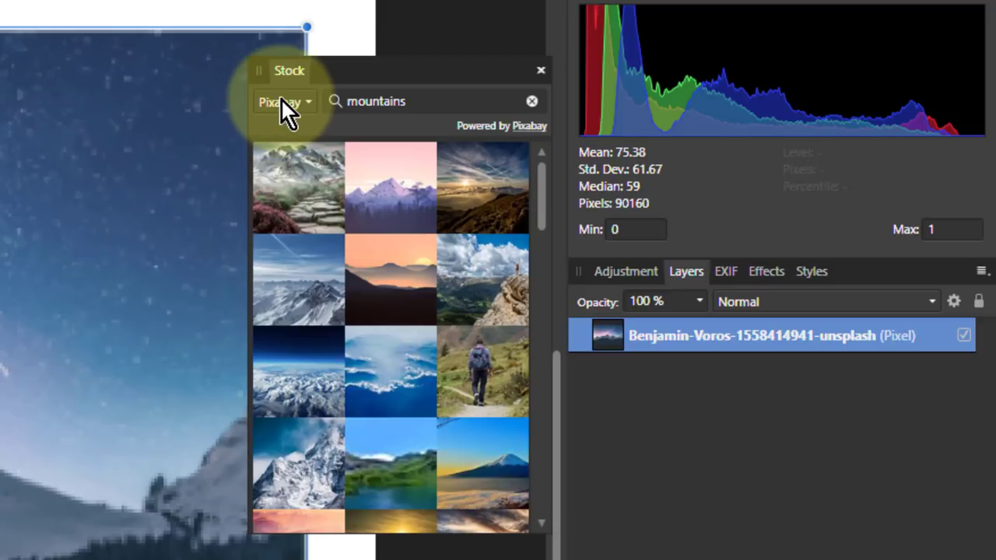
pyautogui.click(284, 101)
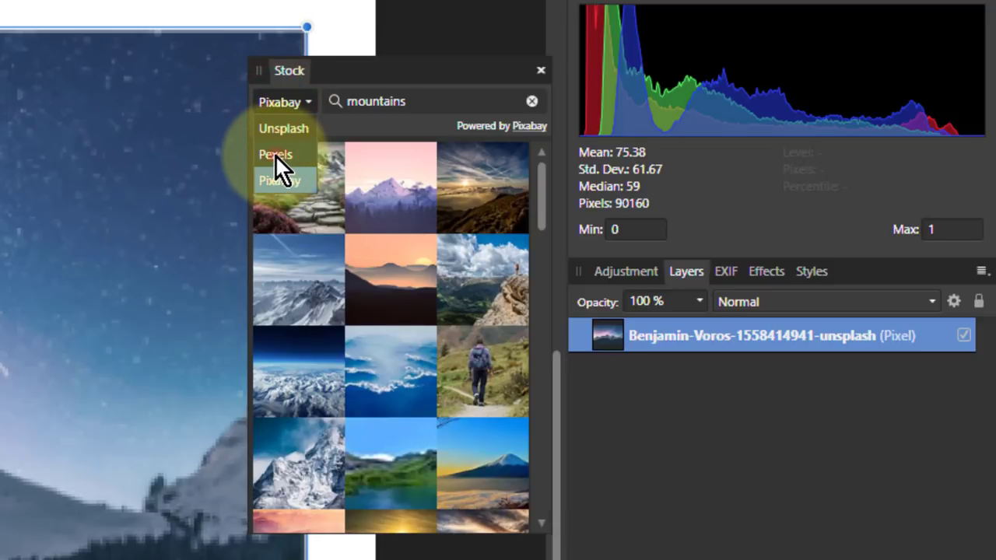
pyautogui.click(274, 154)
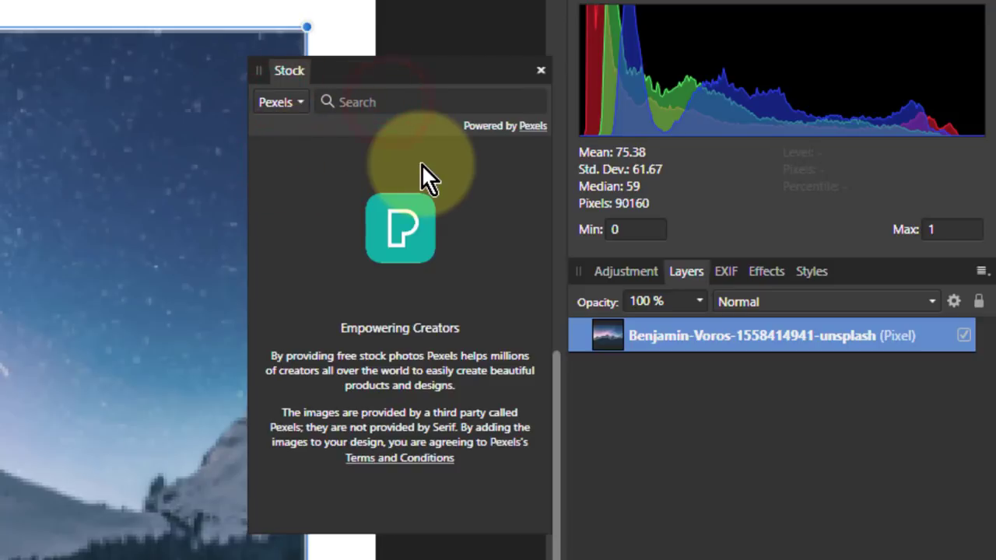
pyautogui.write('mountains')
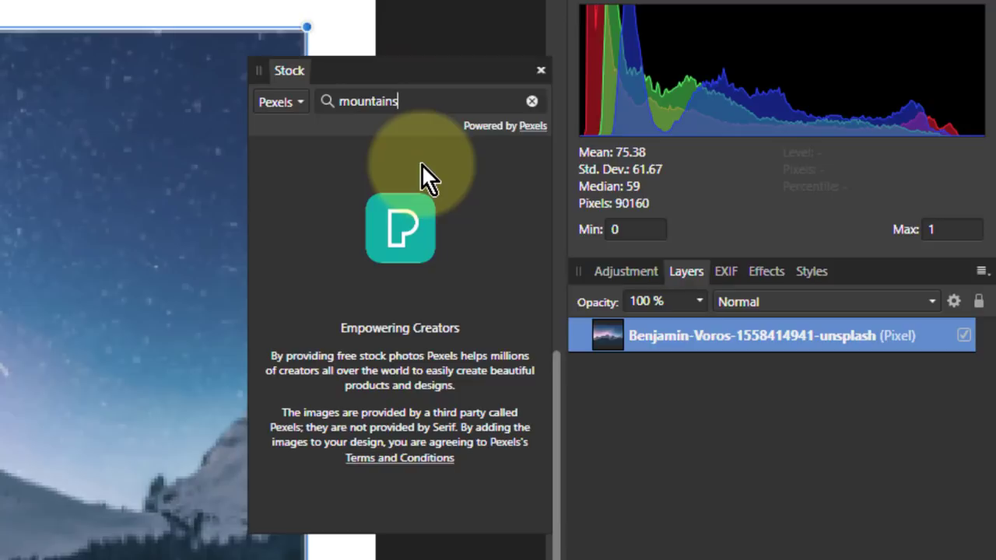
pyautogui.moveTo(498, 303)
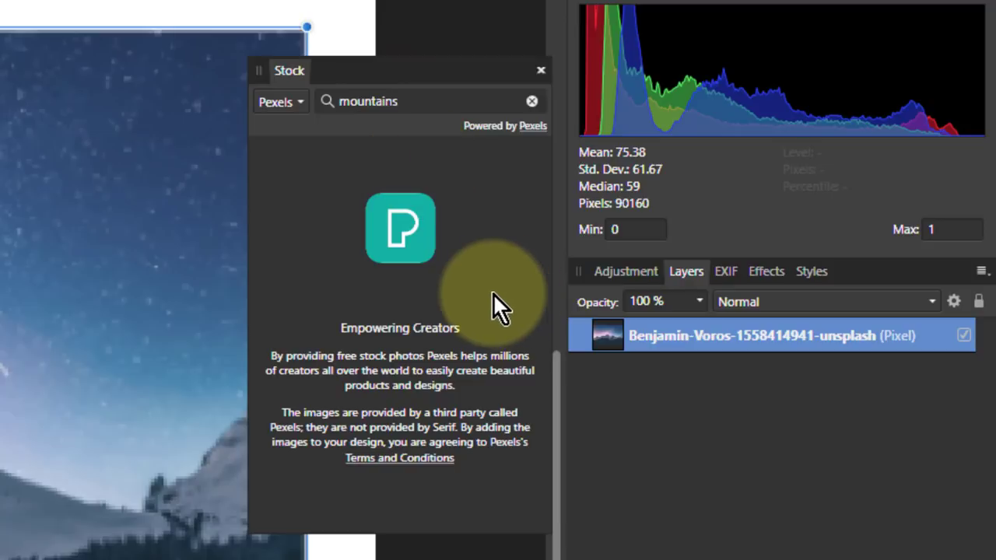
pyautogui.moveTo(369, 311)
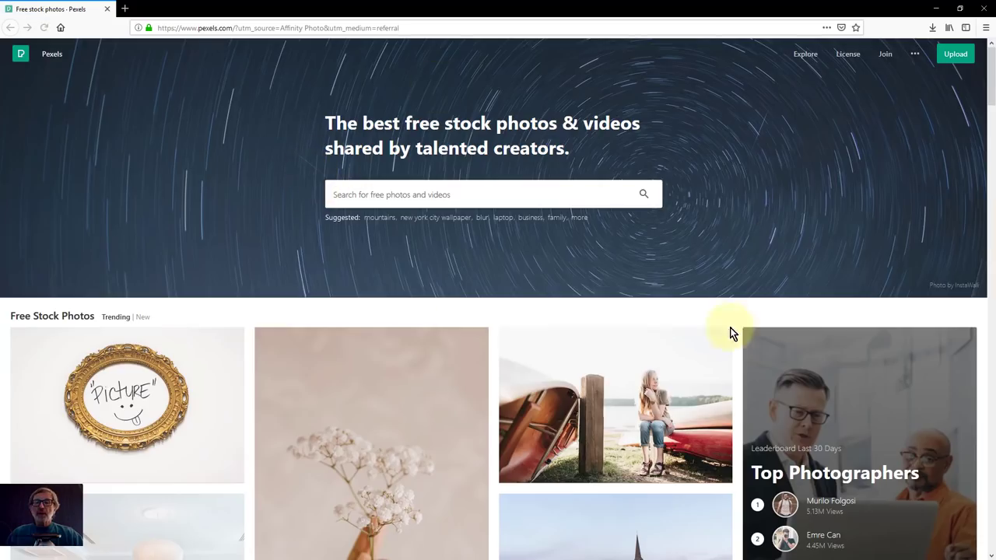
pyautogui.moveTo(365, 280)
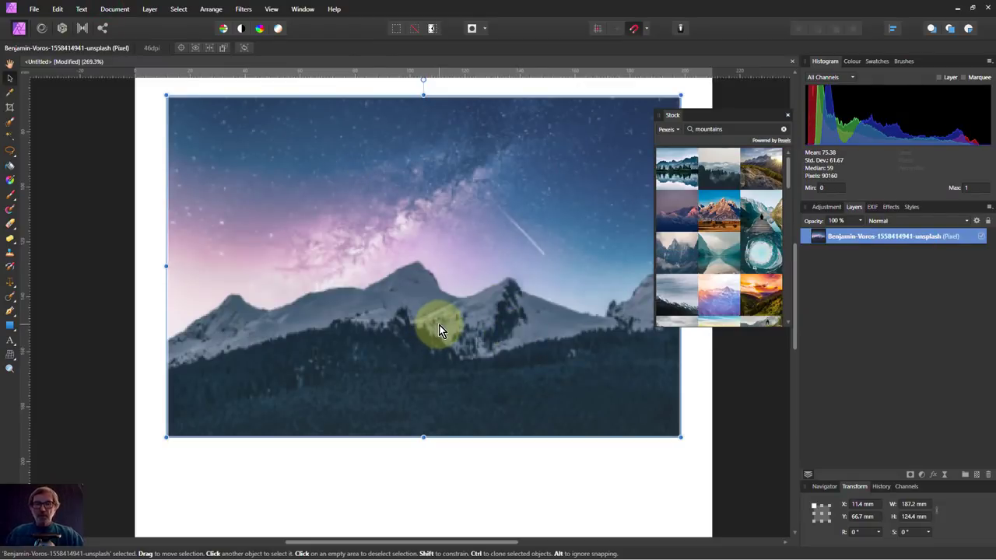
pyautogui.moveTo(524, 356)
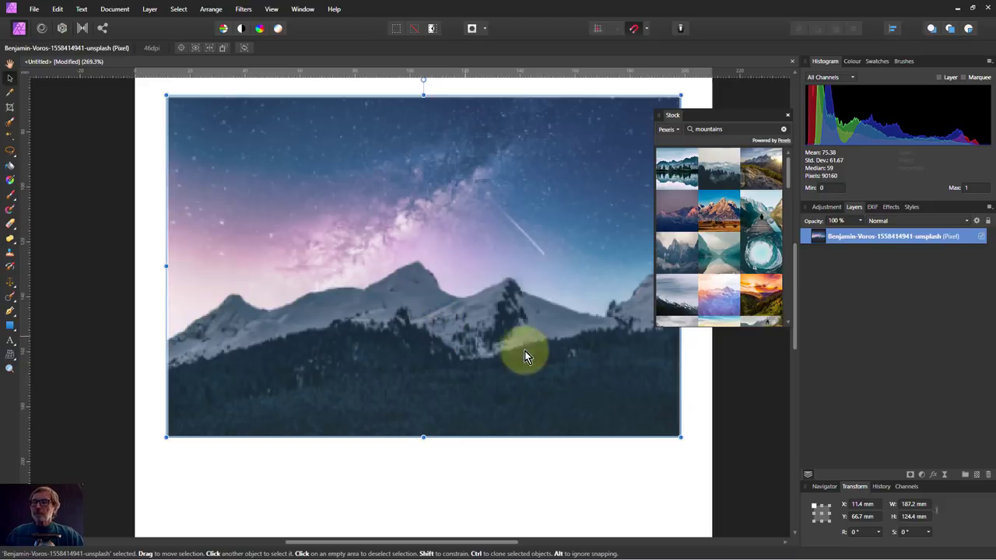
pyautogui.moveTo(517, 288)
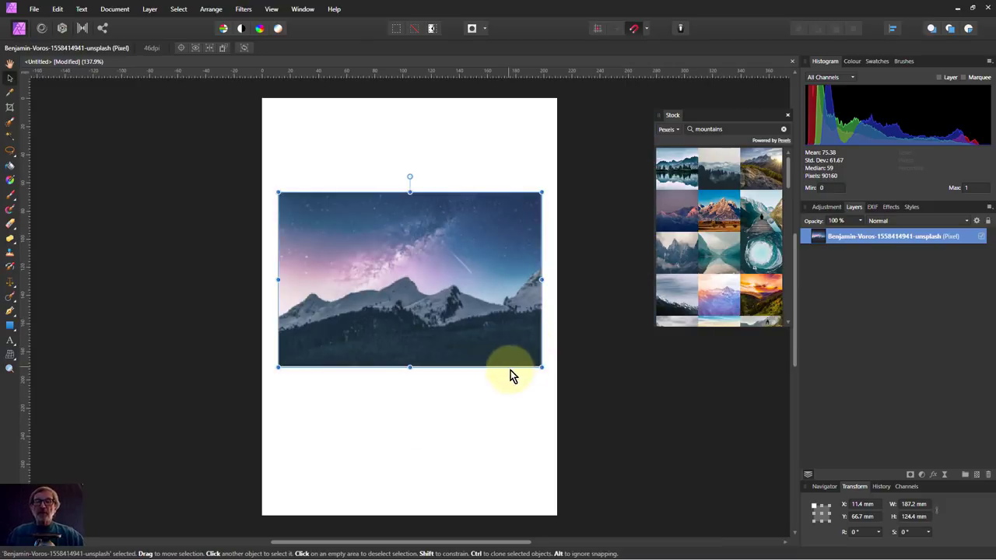
# Move the mountain pixel layer up to the top of the A4 page.
pyautogui.moveTo(509, 366); pyautogui.dragTo(431, 218)
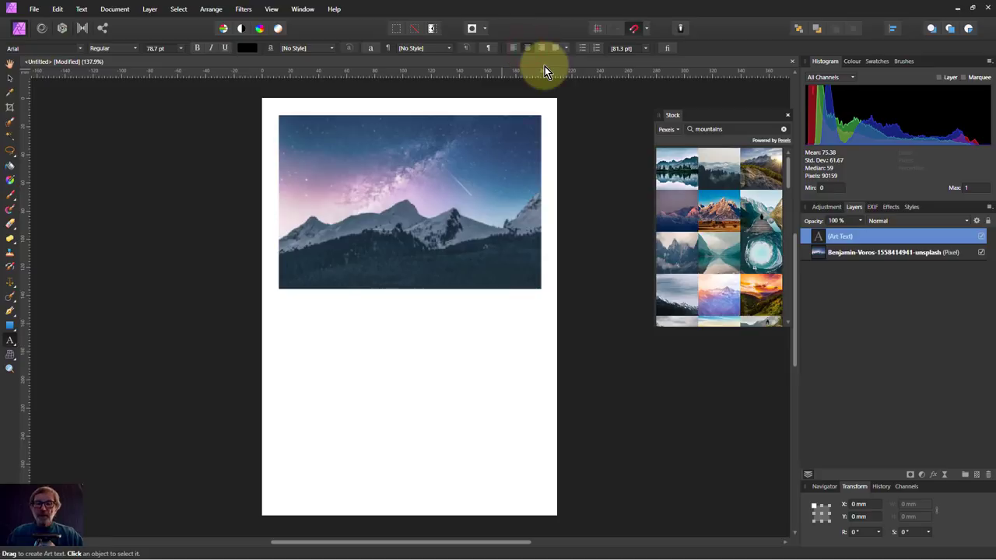
# Type the centred caption 'Mountains that I like' below the photo and select it.
pyautogui.write('Mount')
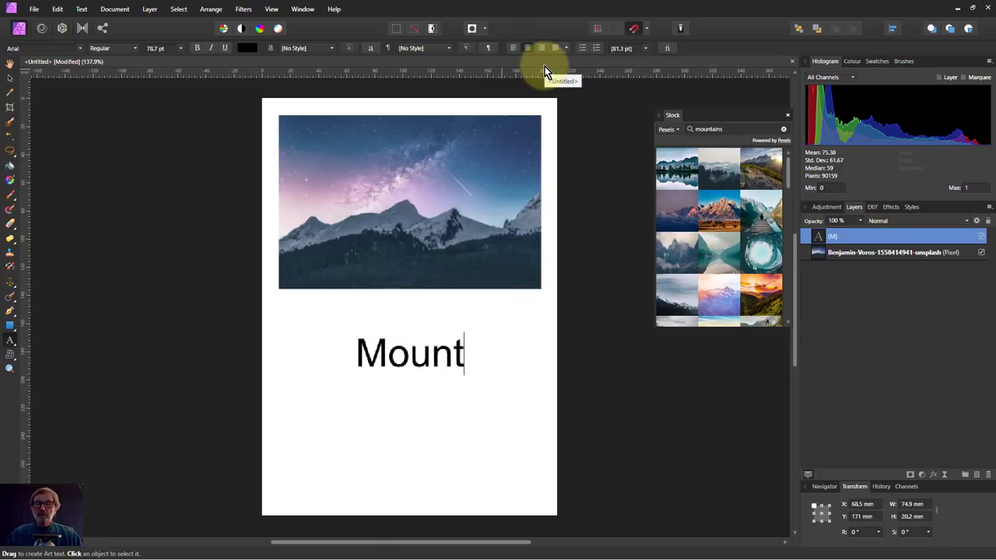
pyautogui.write('ains')
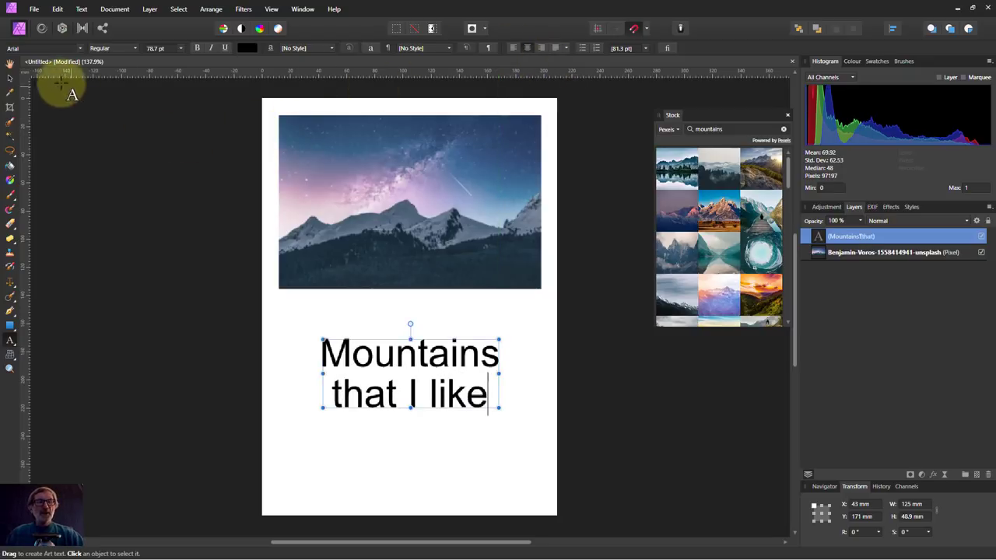
pyautogui.click(383, 335)
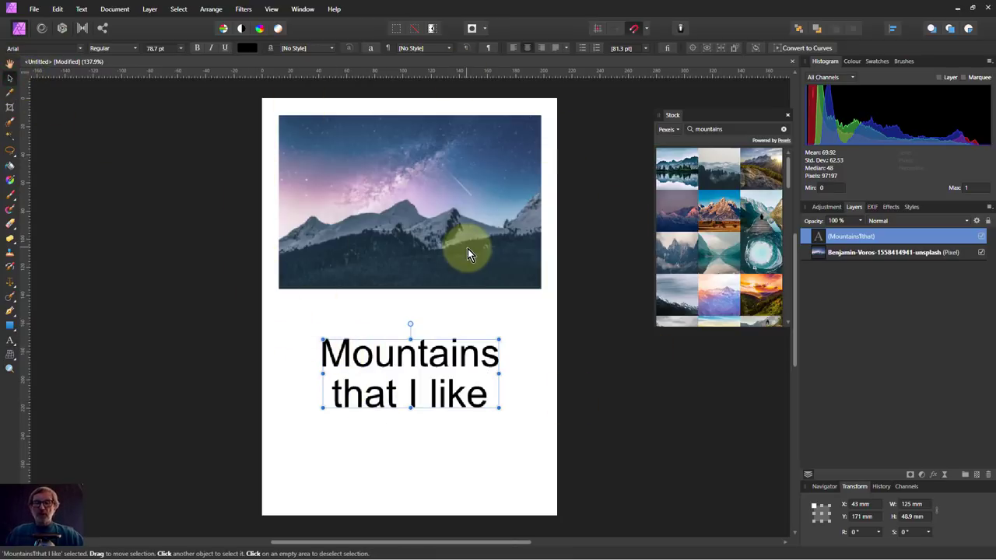
pyautogui.moveTo(402, 225)
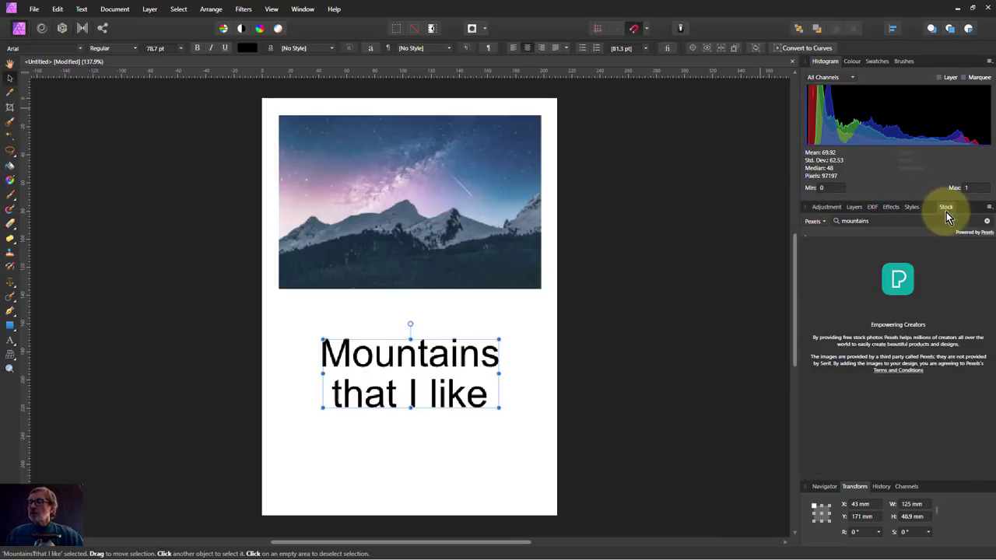
# Select the docked Stock tab to display the Pexels mountain results.
pyautogui.click(946, 207)
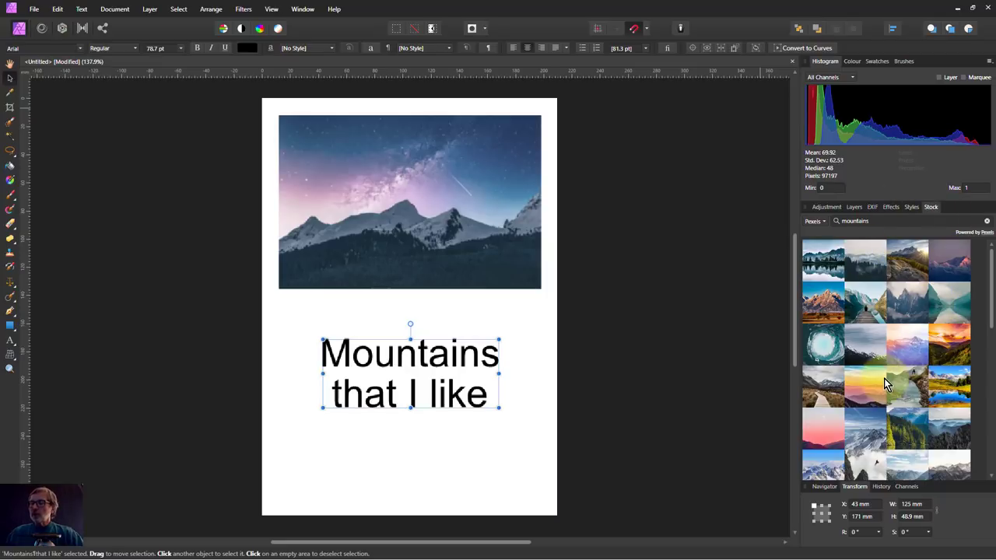
pyautogui.moveTo(568, 245)
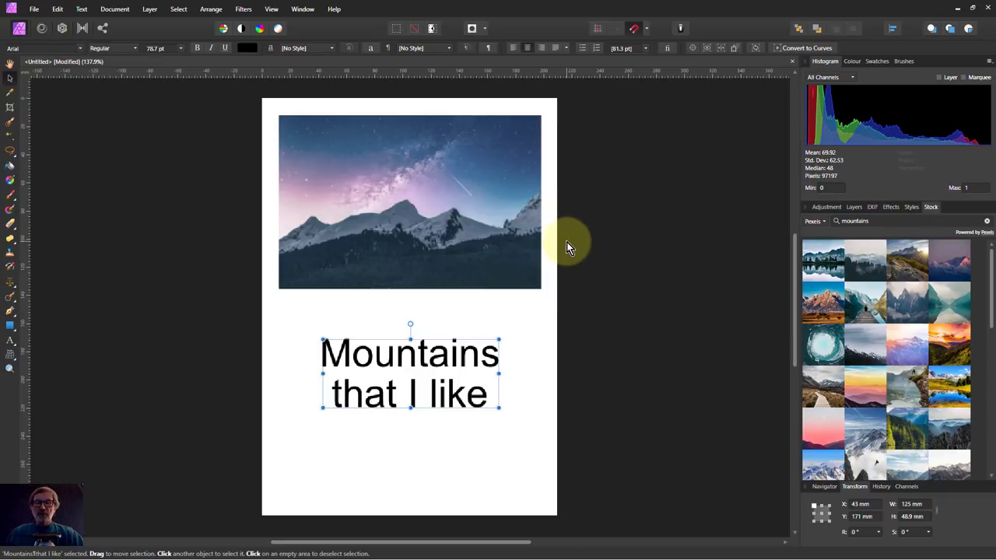